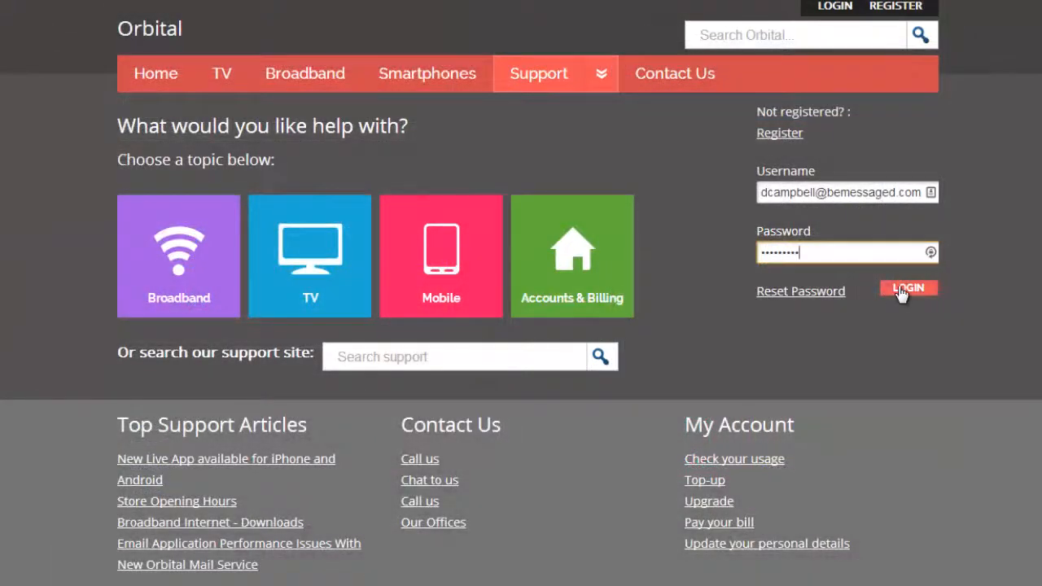
- Log in to the Orbital support site to reach the customer's account page
click(907, 288)
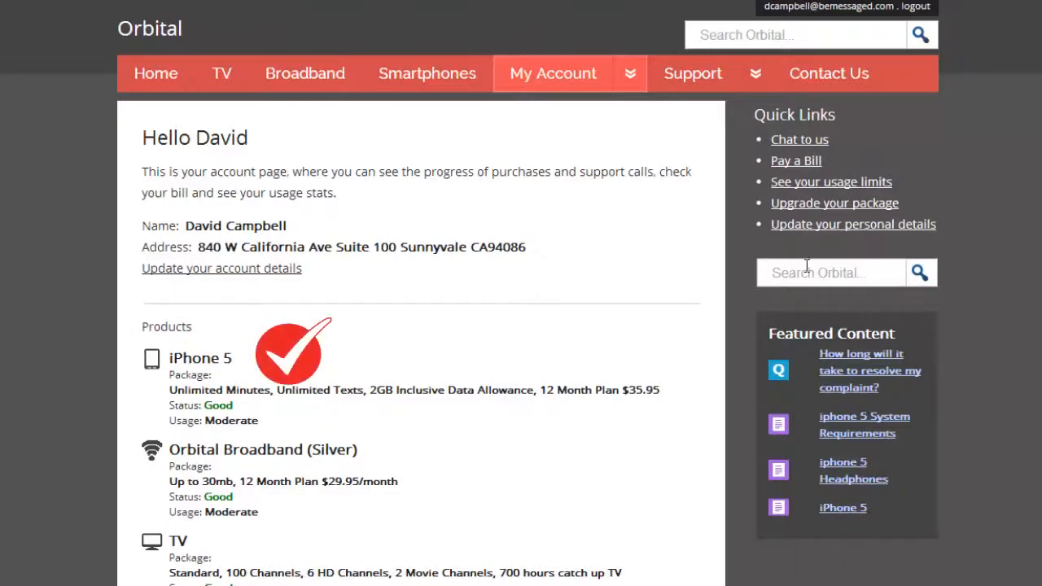
- Open Mobile Help from the Support dropdown in the top navigation
click(692, 74)
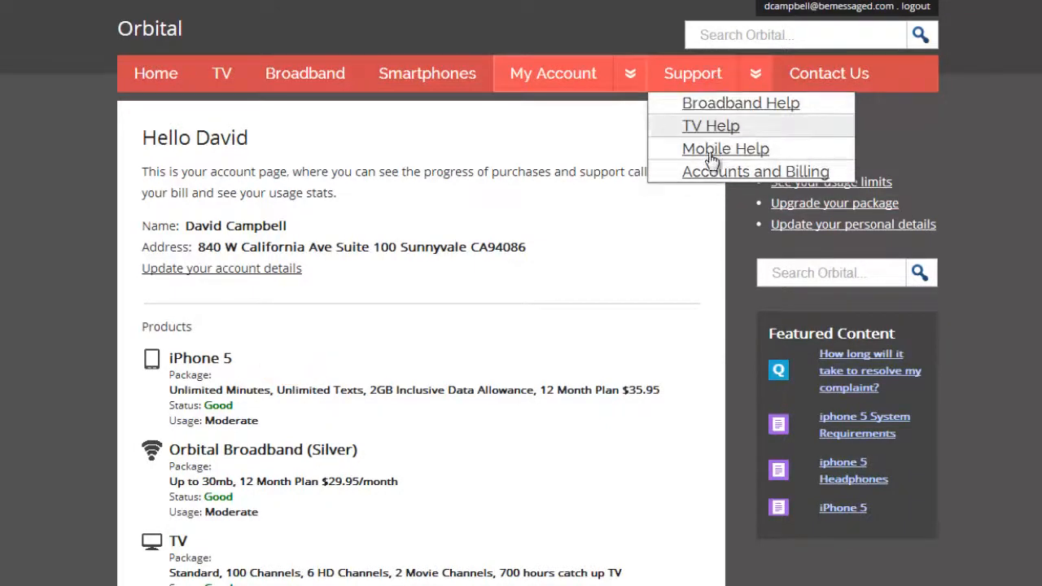
click(724, 148)
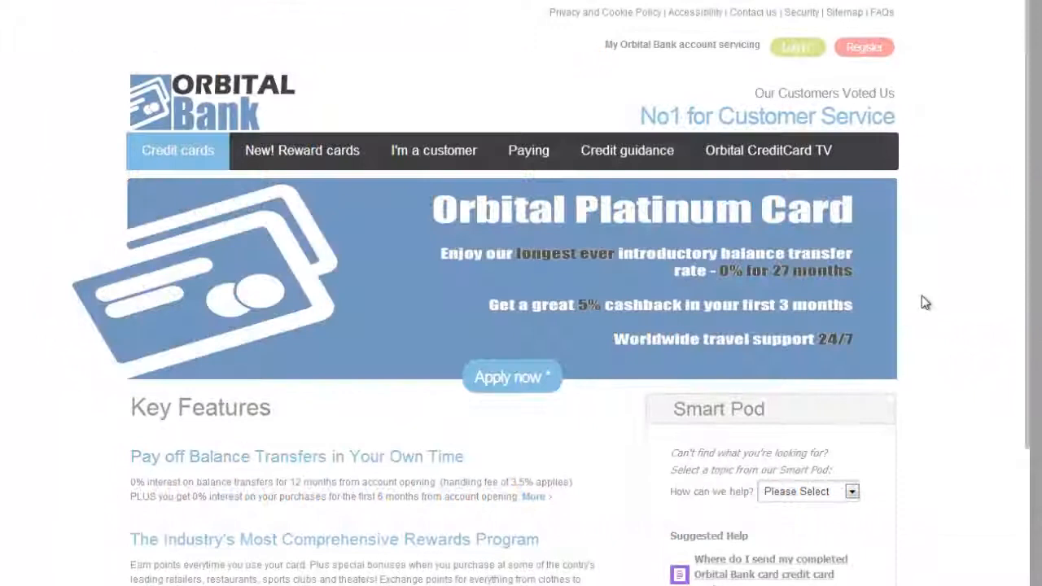
- Pick New Application in Smart Pod and start a chat asking about balance transfers
scroll(down, 3)
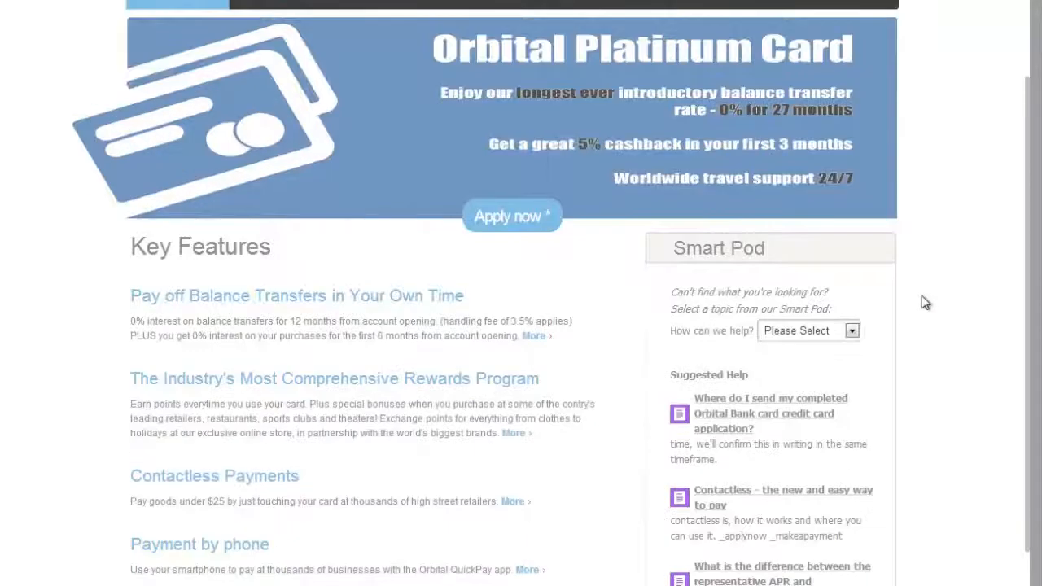
scroll(down, 3)
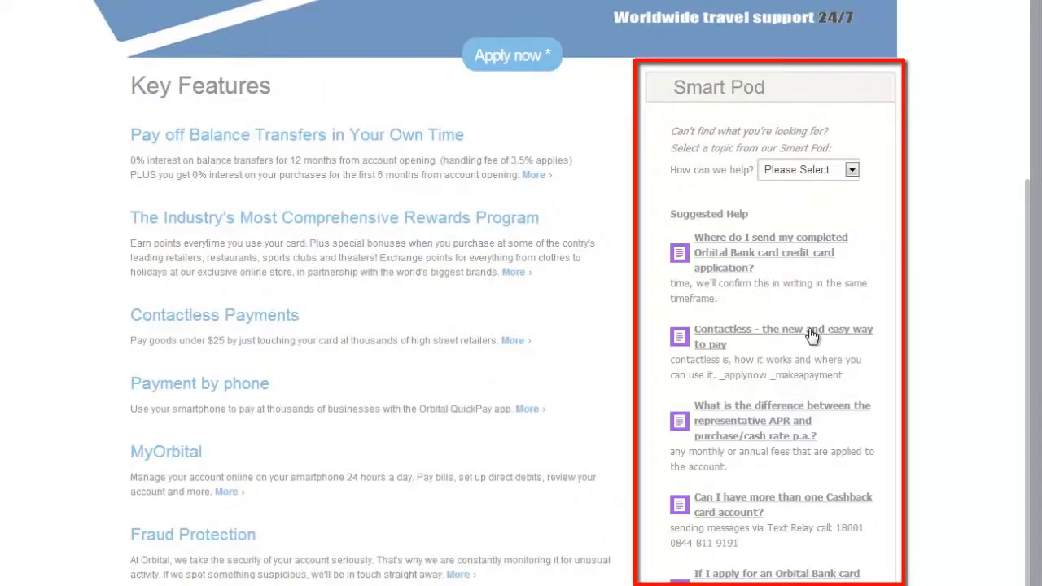
click(782, 336)
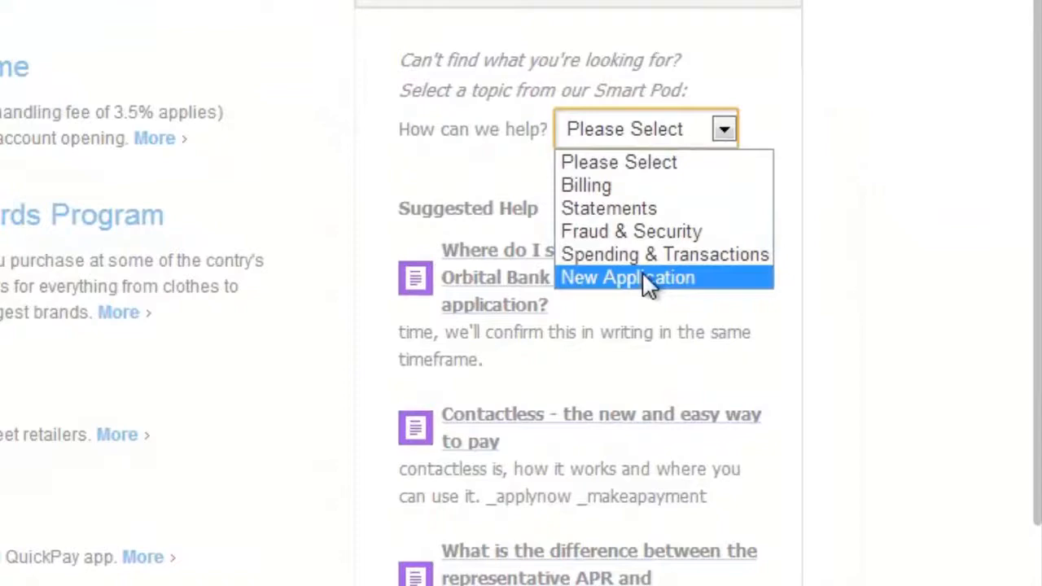
click(627, 277)
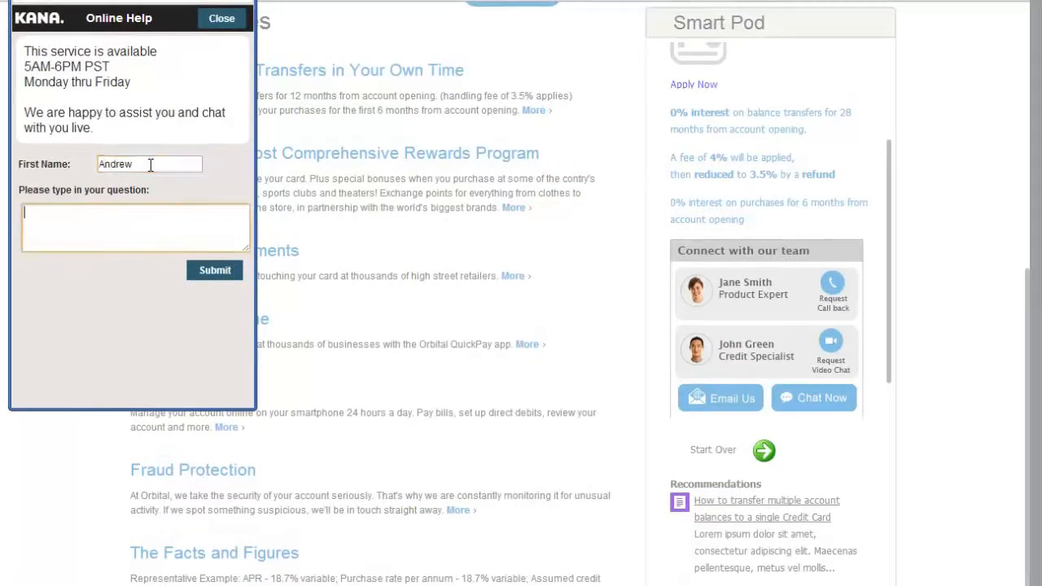
text(balance transfe)
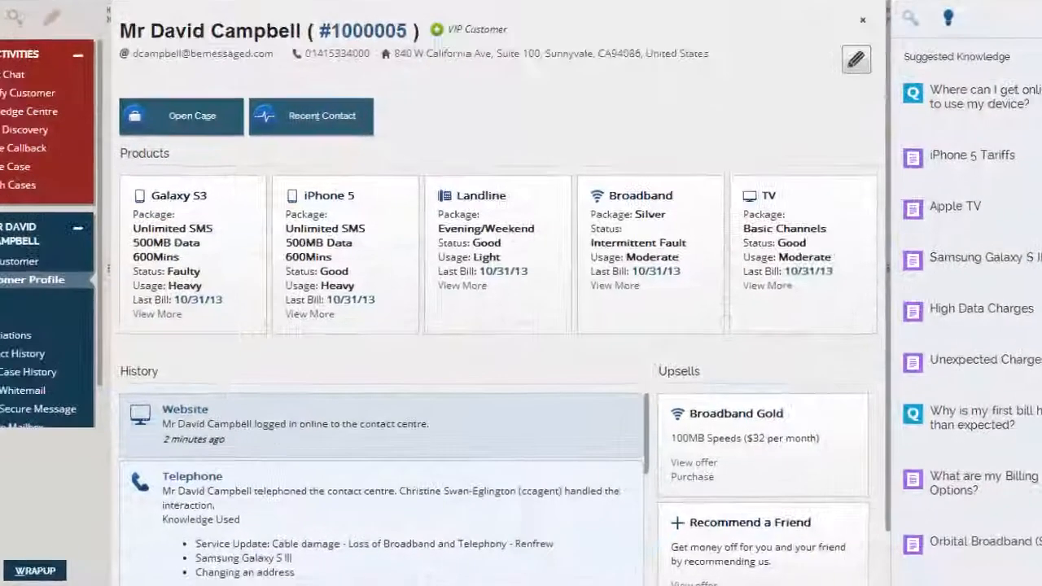
scroll(down, 3)
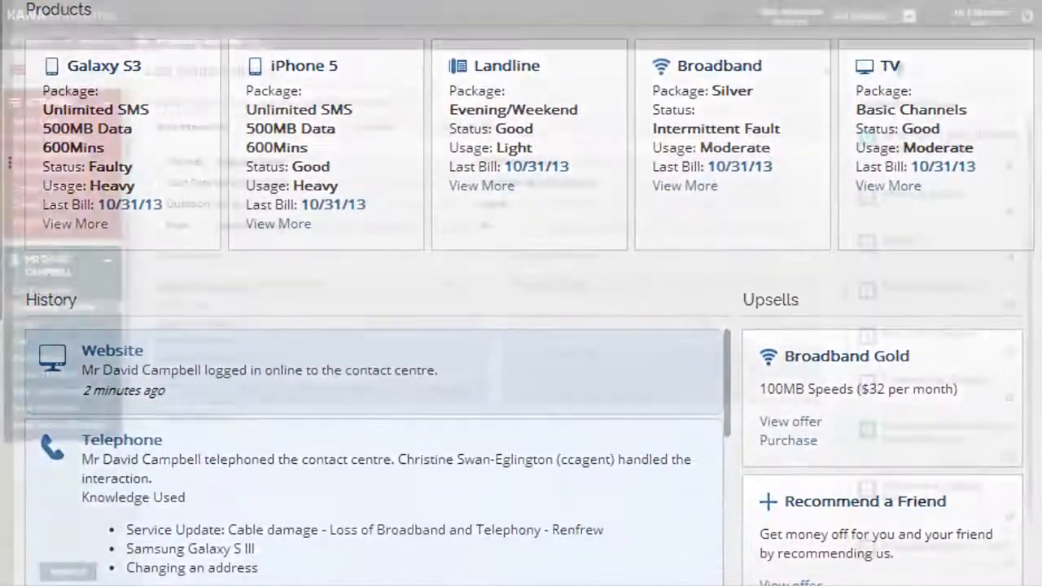